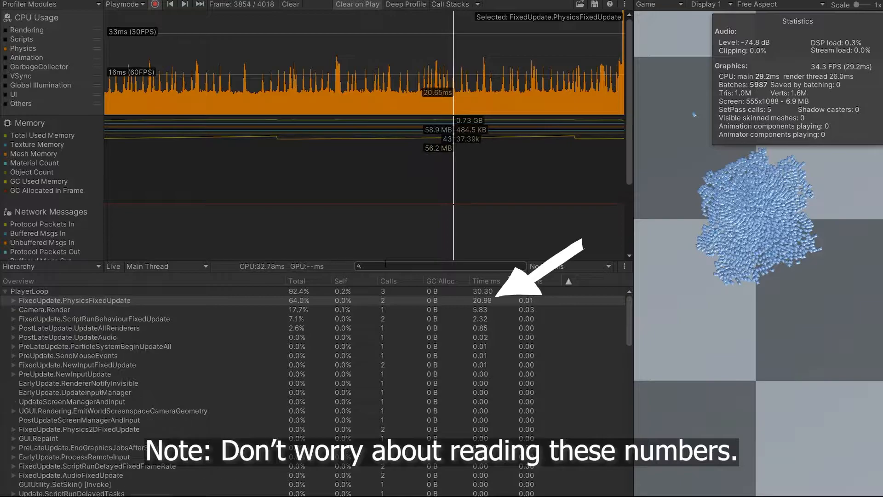
pyautogui.moveTo(483, 91)
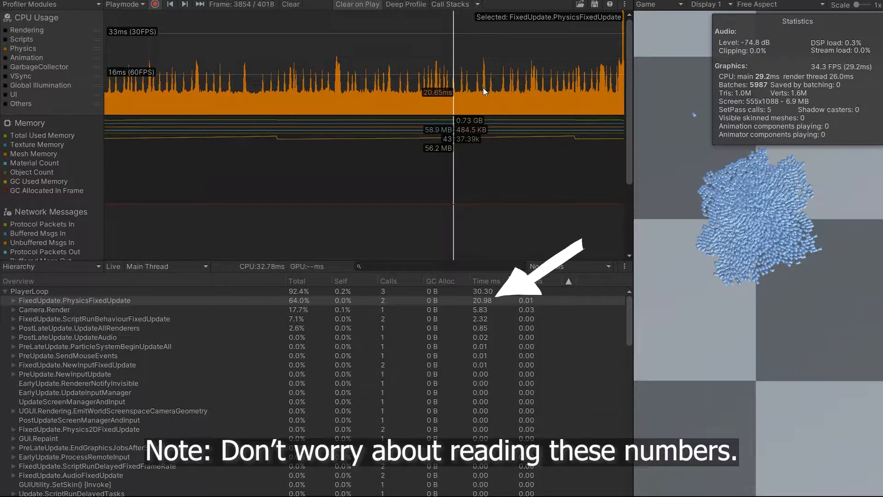
# Compare physics fixed-update timing across neighbouring captured frames around frame 3862 in the CPU Usage graph.
pyautogui.click(74, 300)
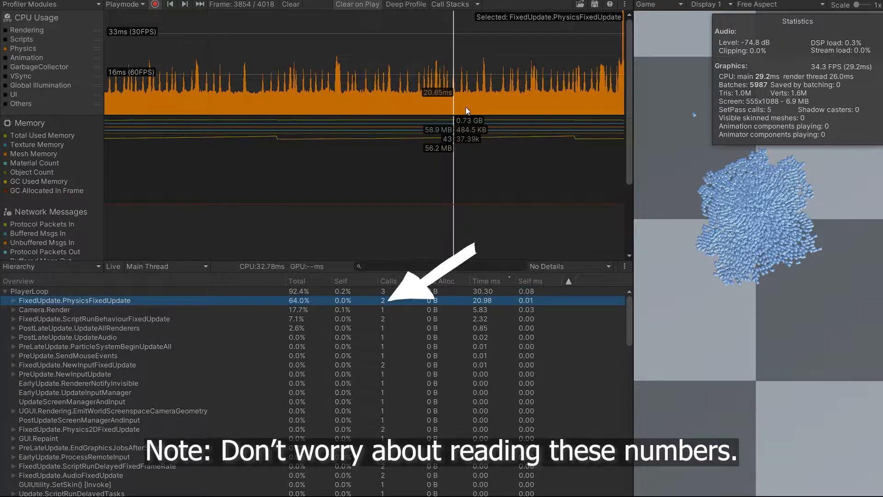
pyautogui.click(30, 291)
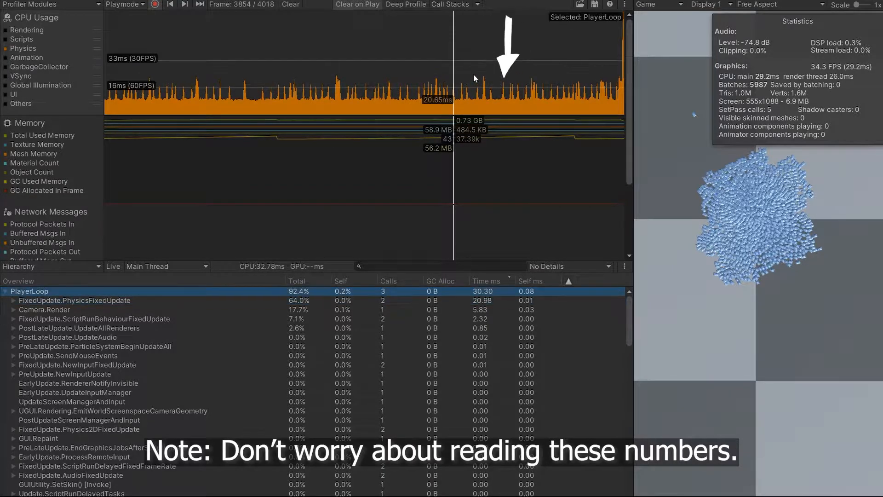
pyautogui.click(74, 299)
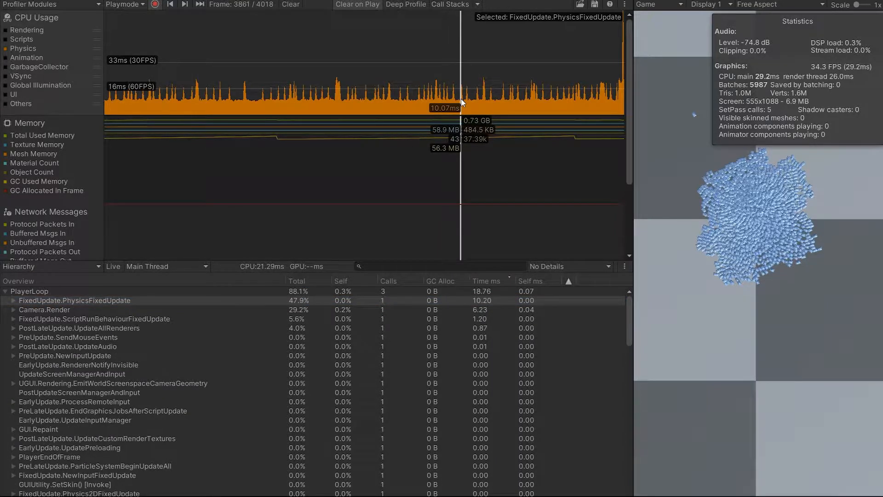
pyautogui.click(185, 5)
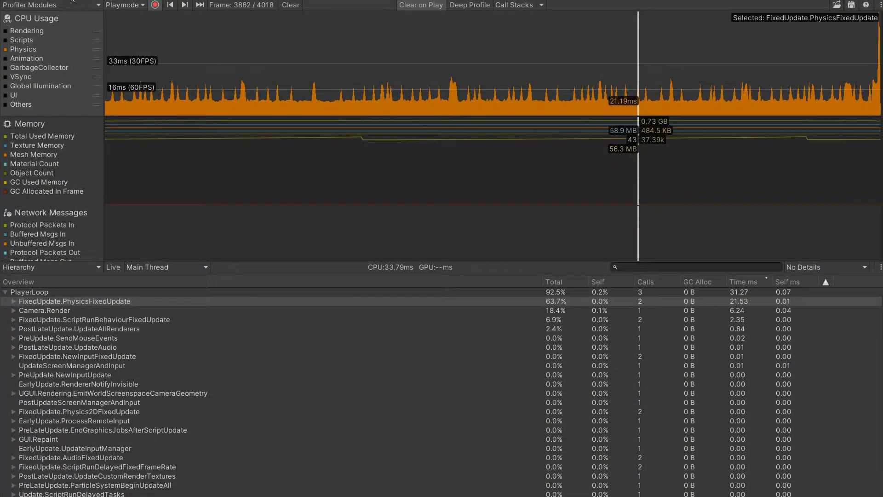
# Pull the capture into Profile Analyzer and collapse the summaries so FixedUpdate.PhysicsFixedUpdate marker statistics sit on top.
pyautogui.click(31, 21)
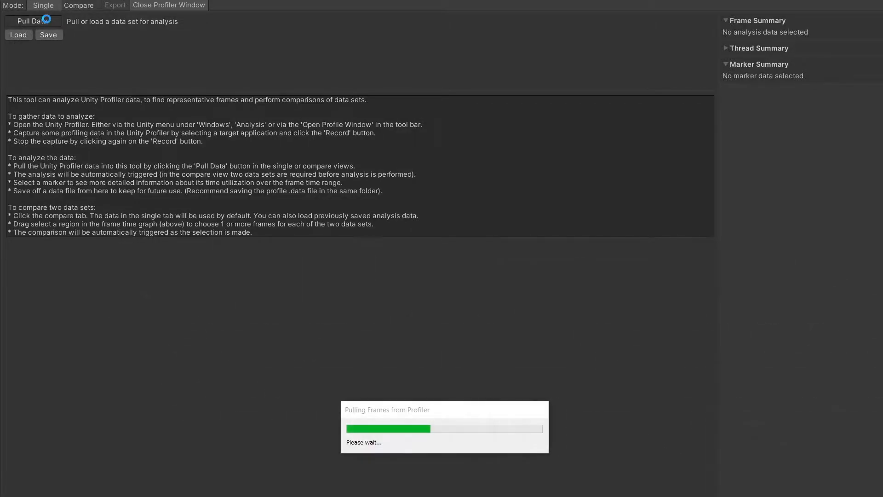
pyautogui.click(31, 21)
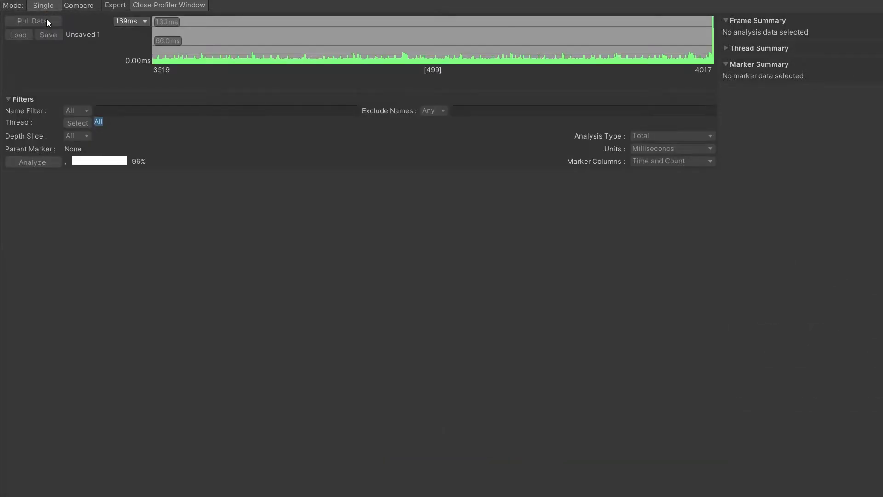
pyautogui.click(33, 162)
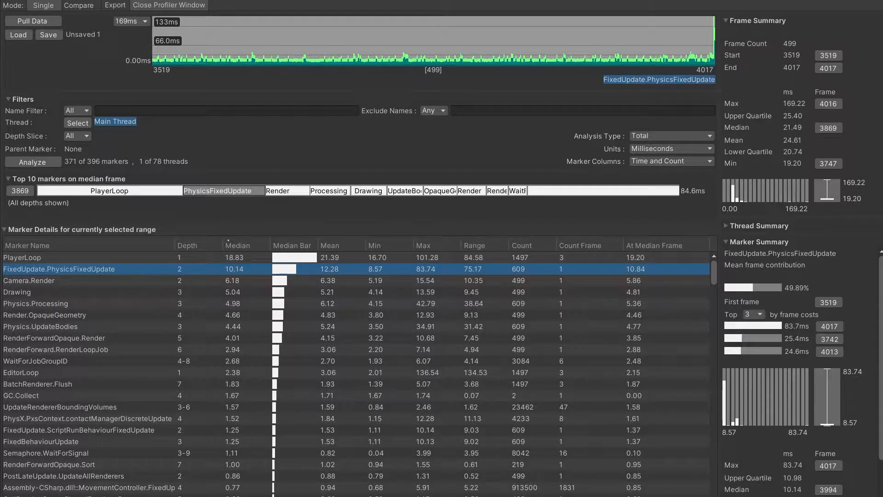
pyautogui.click(727, 22)
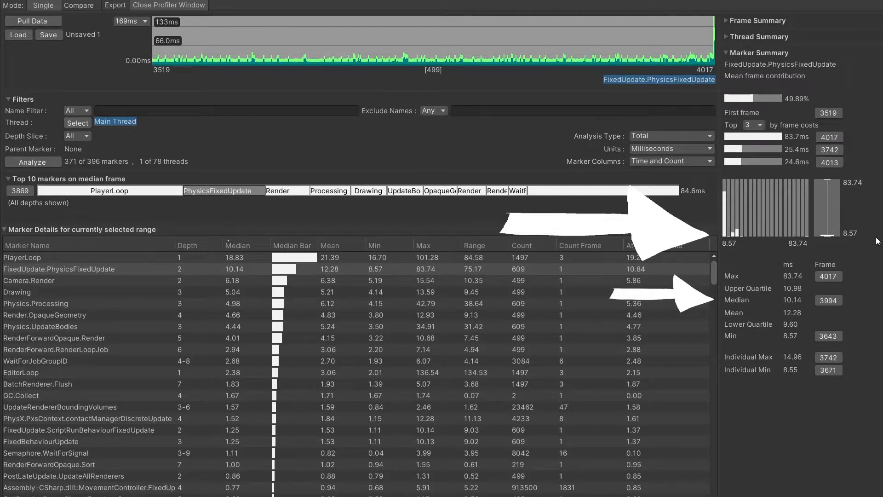
pyautogui.click(169, 5)
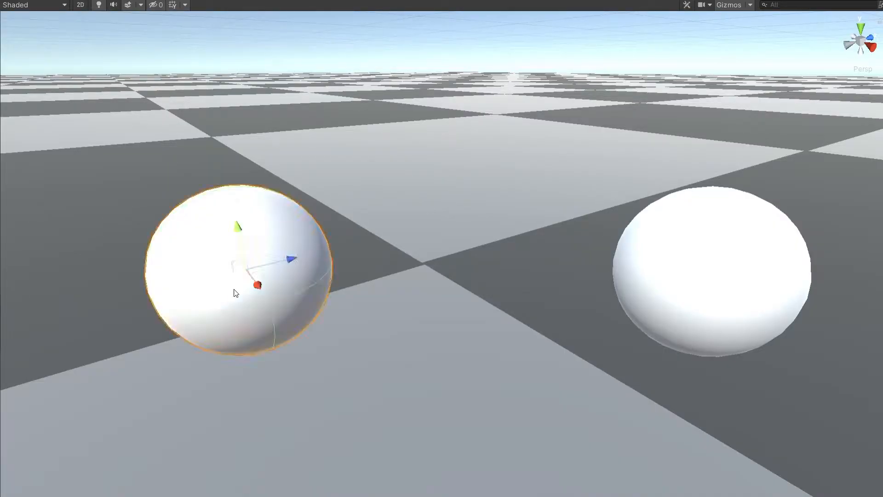
# Return to the Scene view showing the two white spheres on the checkered floor.
pyautogui.click(707, 259)
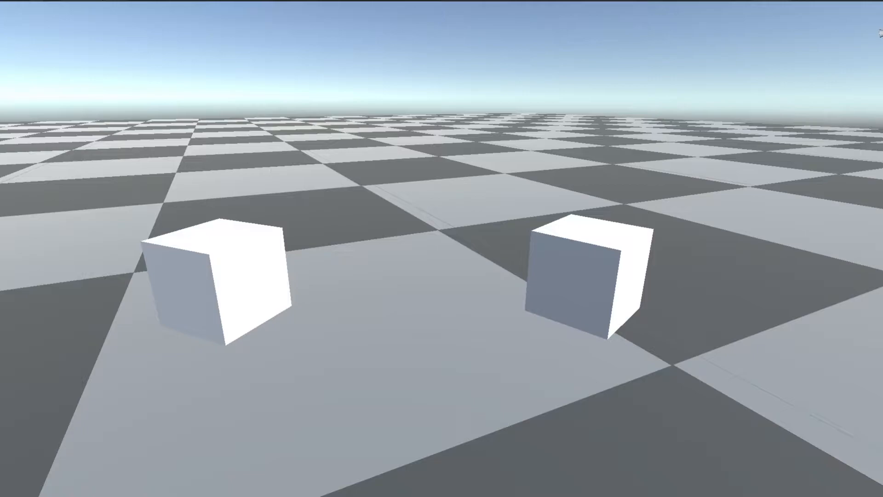
# Switch the Scene view to the test scene with the two white cubes on the checkered floor.
pyautogui.click(215, 271)
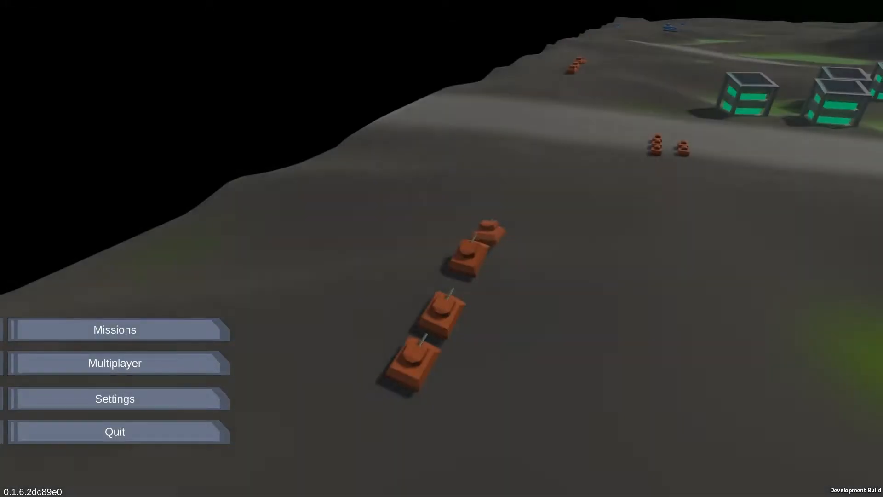
pyautogui.click(114, 363)
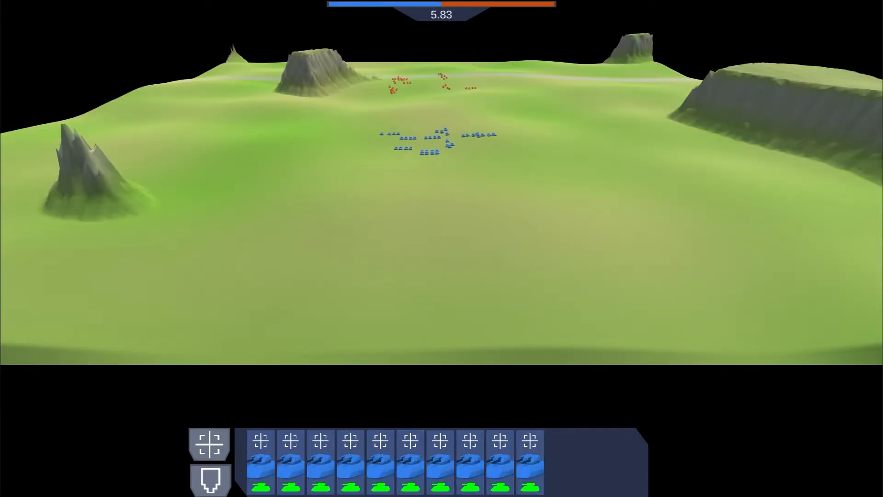
# Order all selected blue tank formations to attack the red army position near the horizon.
pyautogui.click(431, 73)
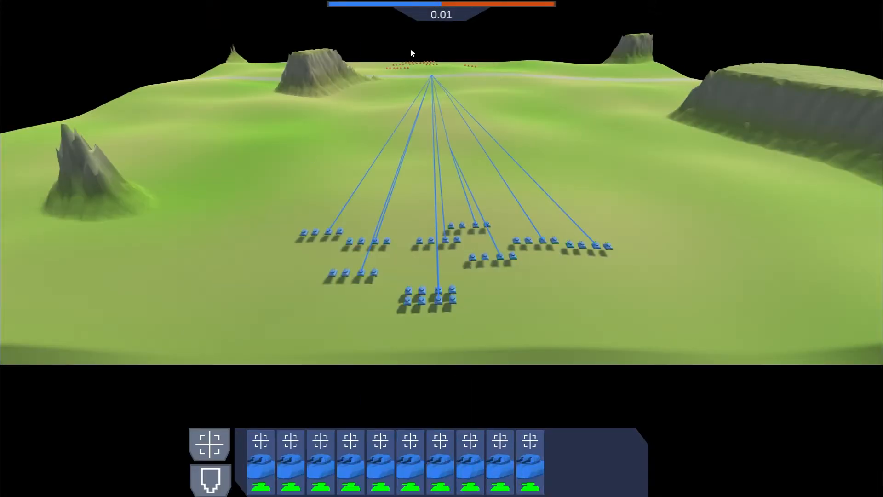